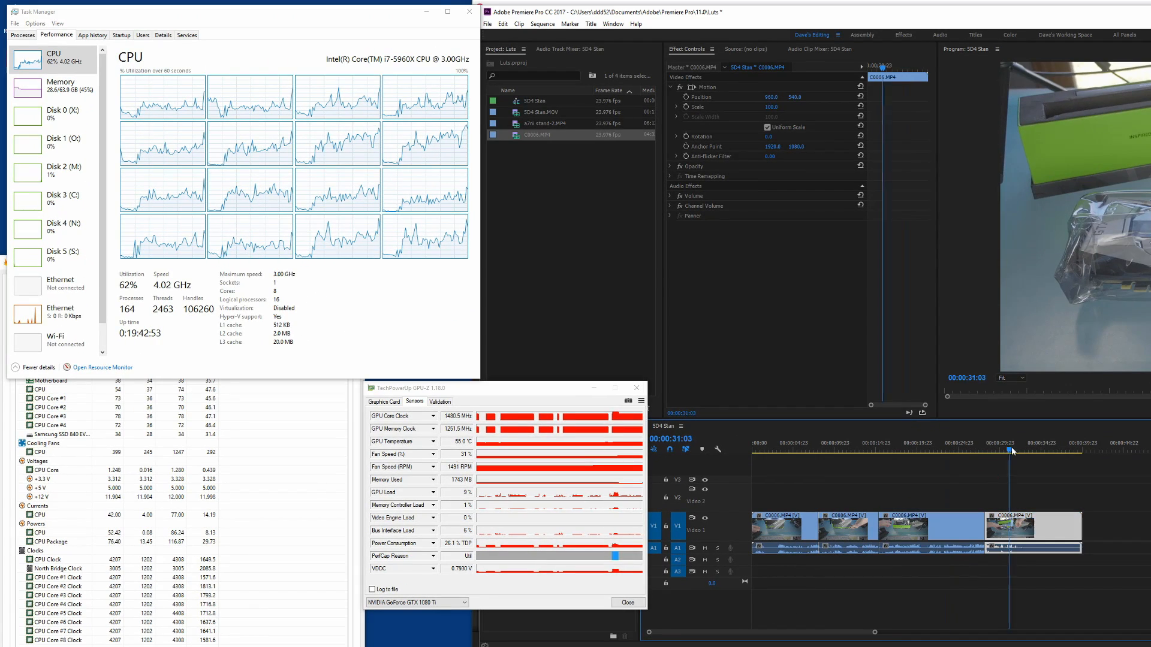
- With Premiere Pro in front, move the SD4 Stan playhead to 00:00:22:10 then 00:00:24:23
left_click(909, 451)
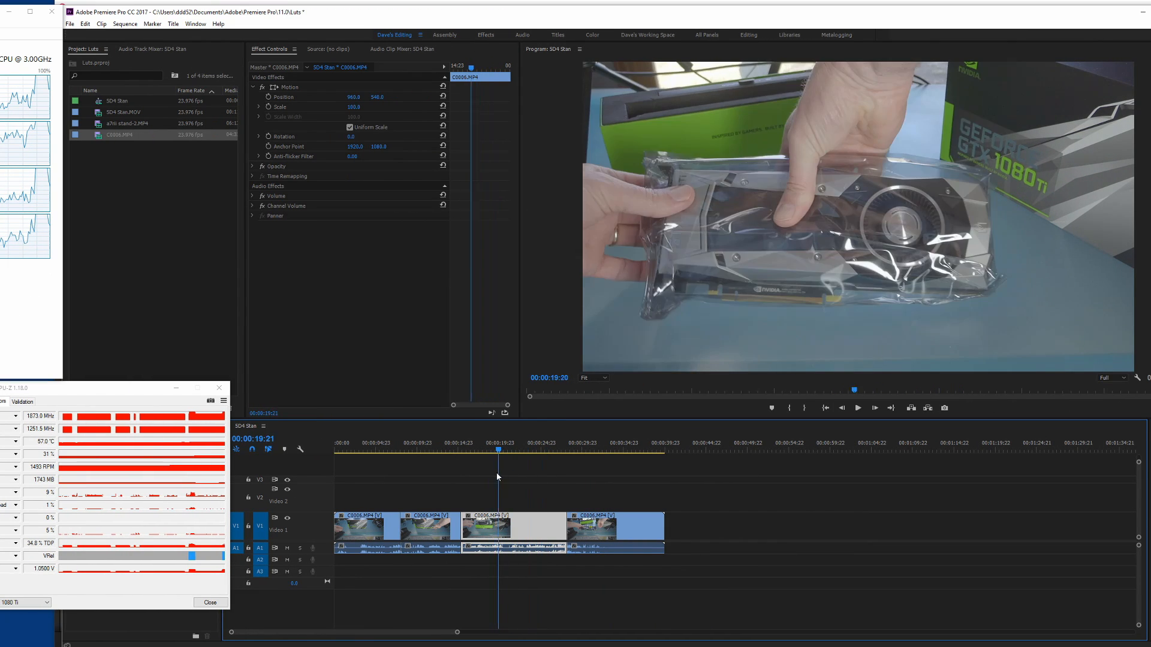
left_click(519, 450)
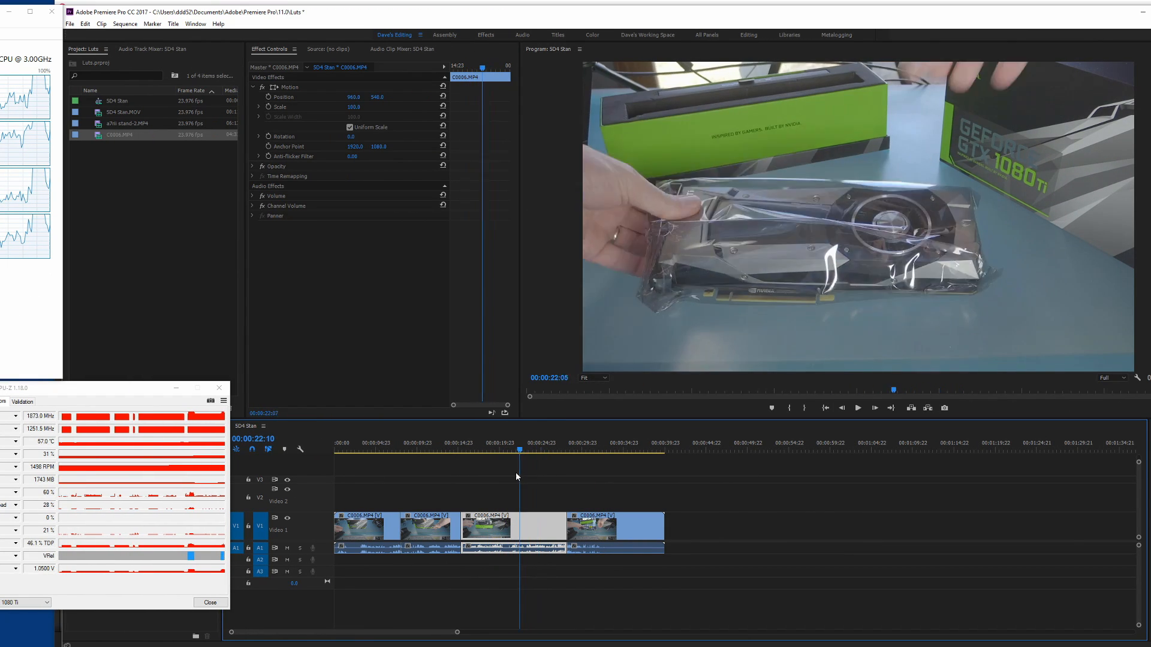
left_click(541, 449)
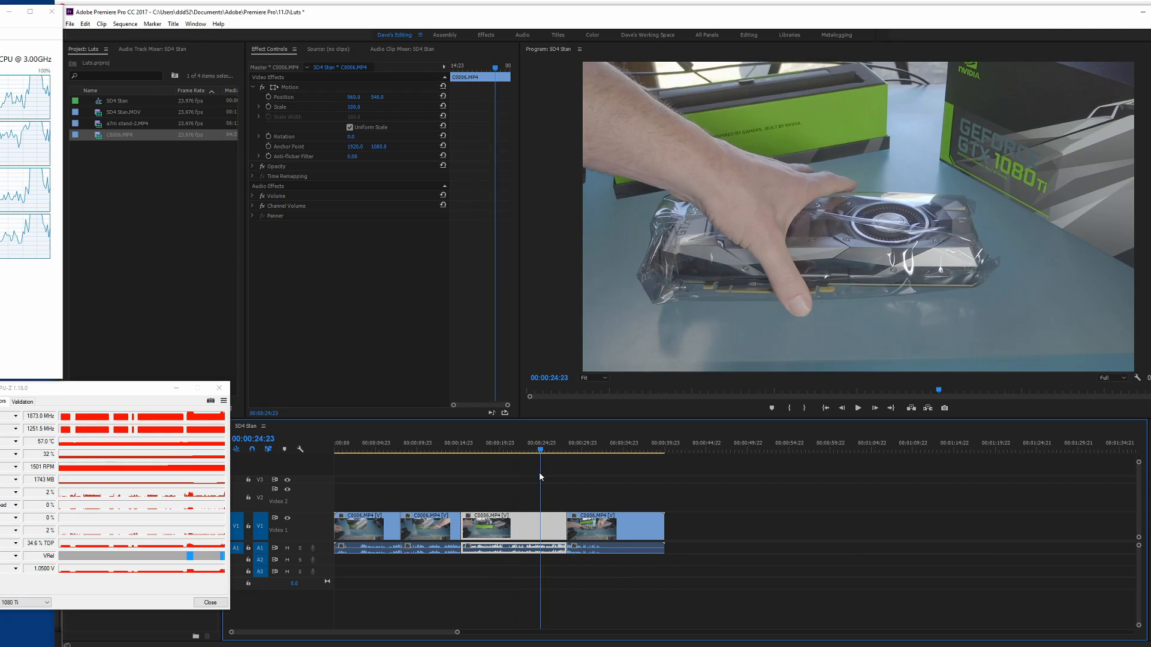